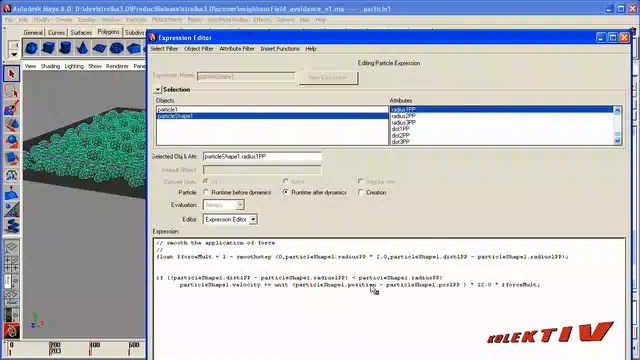
- Leave the cylinder-crawl demo for another scene via Open Scene, answering the unsaved-changes prompt
{"action": "double_click", "coordinate": [360, 292]}
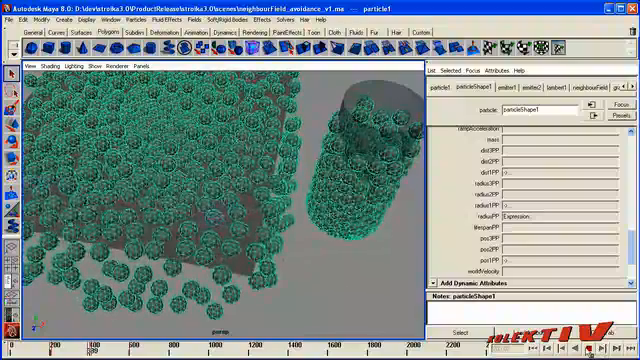
{"action": "left_click", "coordinate": [16, 18]}
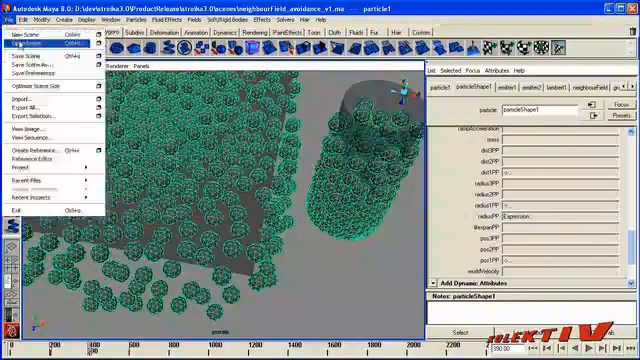
{"action": "left_click", "coordinate": [34, 48]}
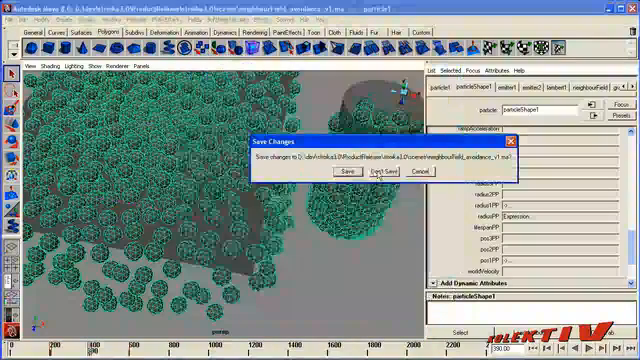
{"action": "left_click", "coordinate": [384, 172]}
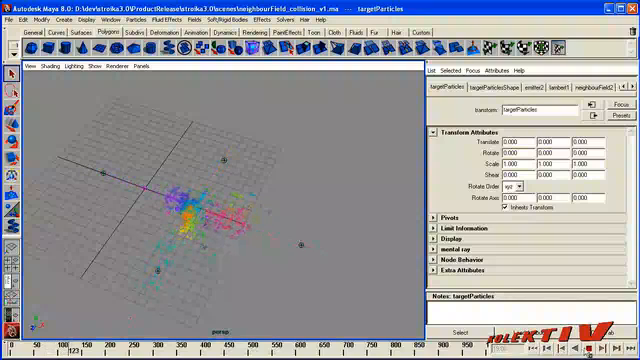
- Bring up the File menu to move on from the colour-collision demo
{"action": "left_click", "coordinate": [12, 16]}
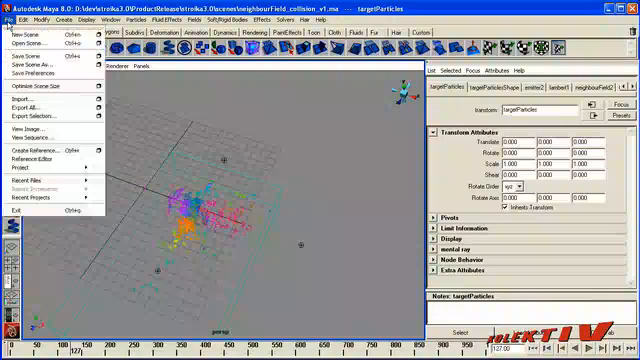